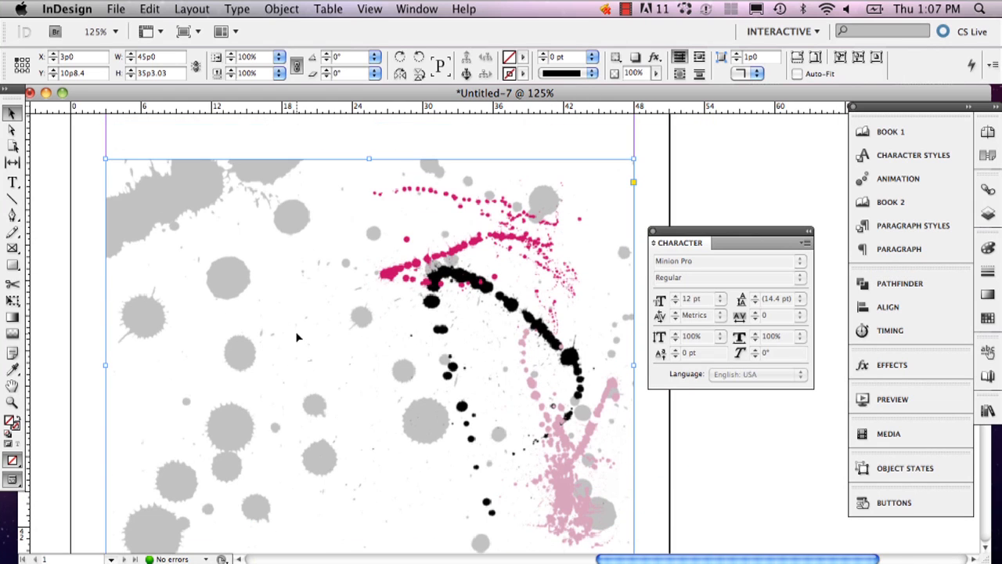
{"action": "mouse_move", "coordinate": [269, 212]}
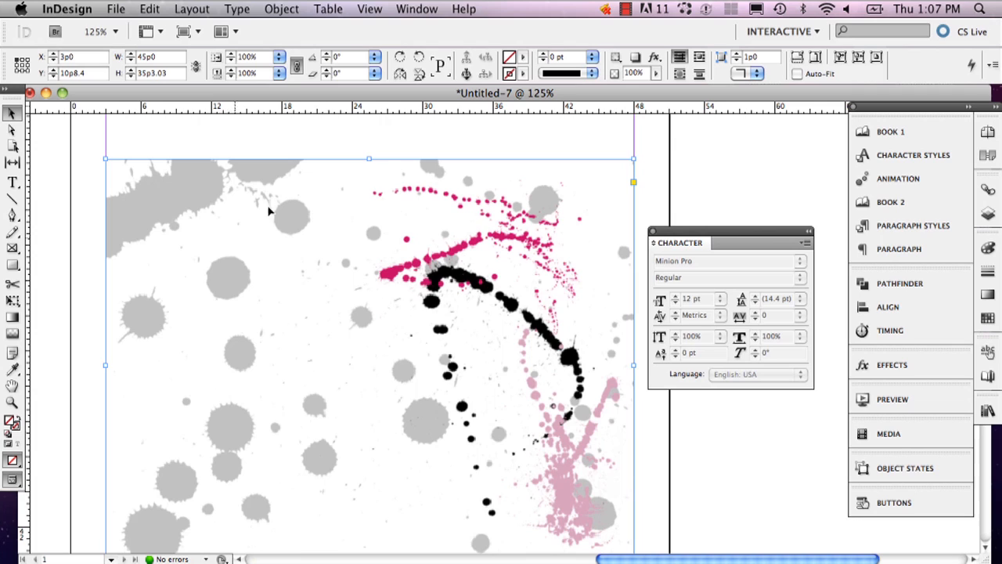
{"action": "mouse_move", "coordinate": [421, 52]}
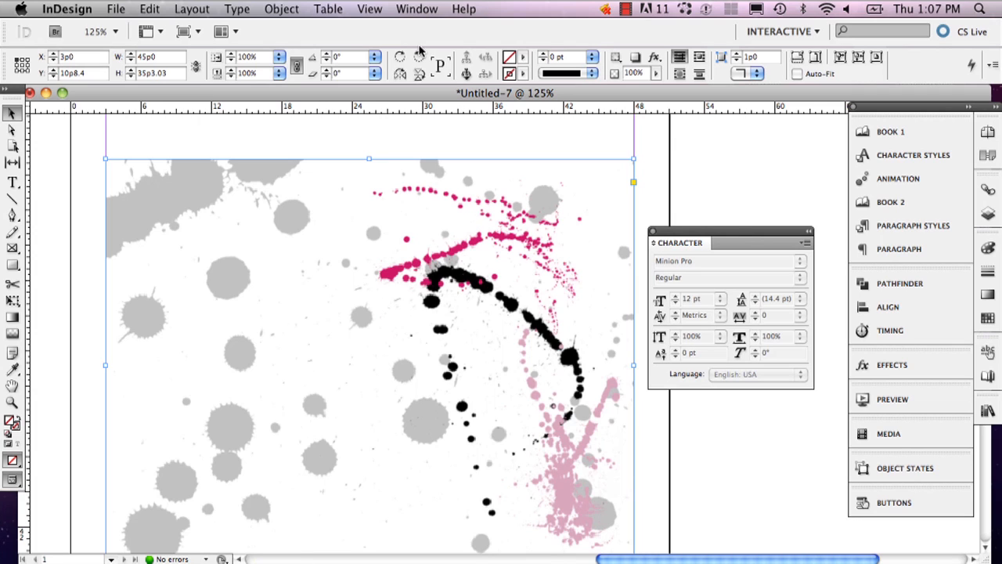
- Open the Pathfinder panel from the dock and show its Window > Object & Layout menu route
{"action": "left_click", "coordinate": [899, 282]}
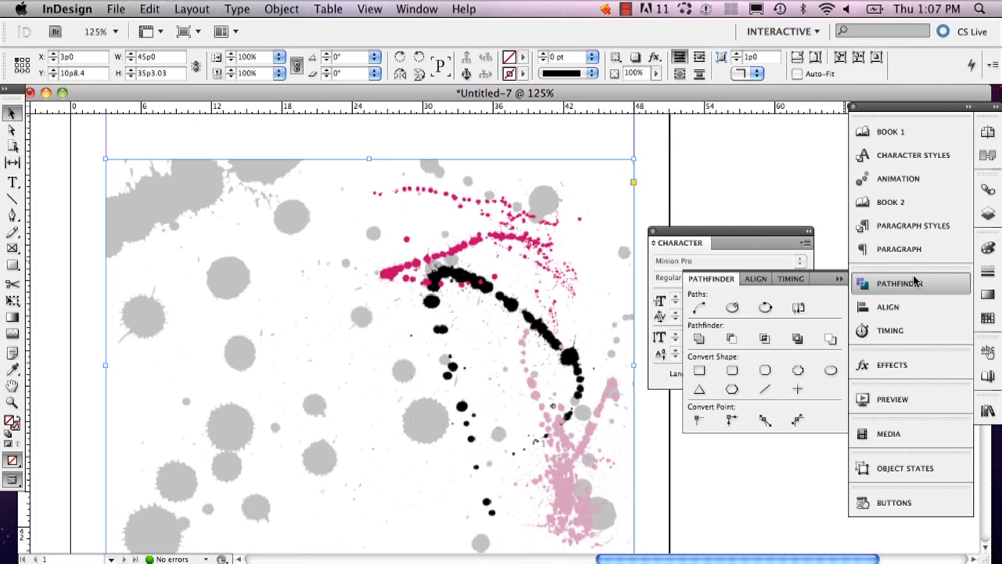
{"action": "left_click", "coordinate": [416, 9]}
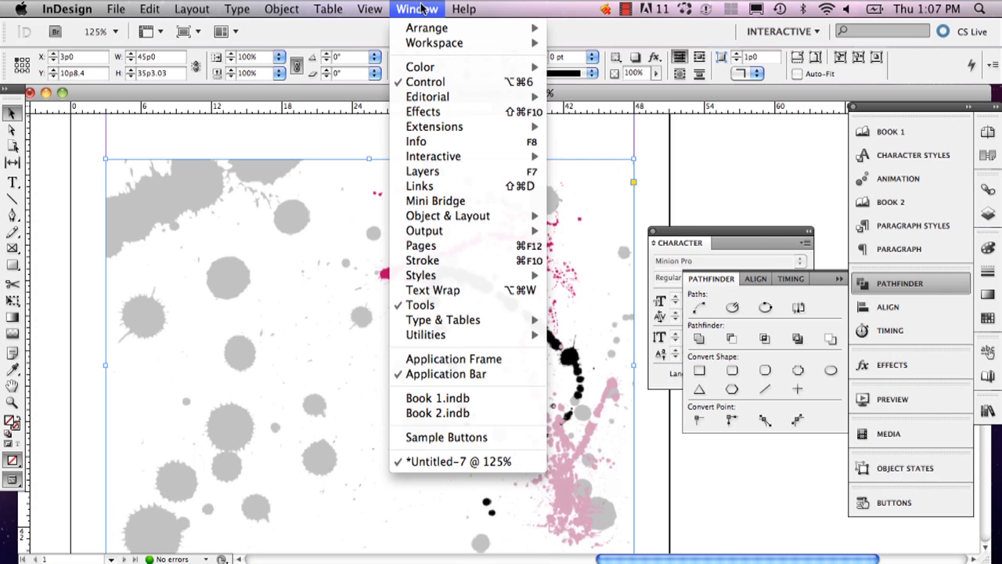
{"action": "mouse_move", "coordinate": [447, 215]}
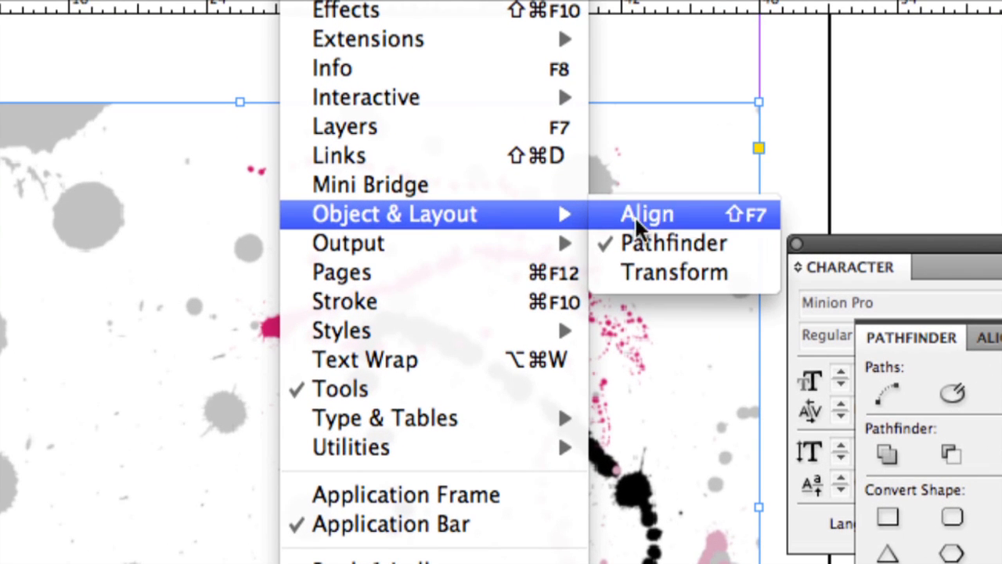
{"action": "left_click", "coordinate": [646, 214]}
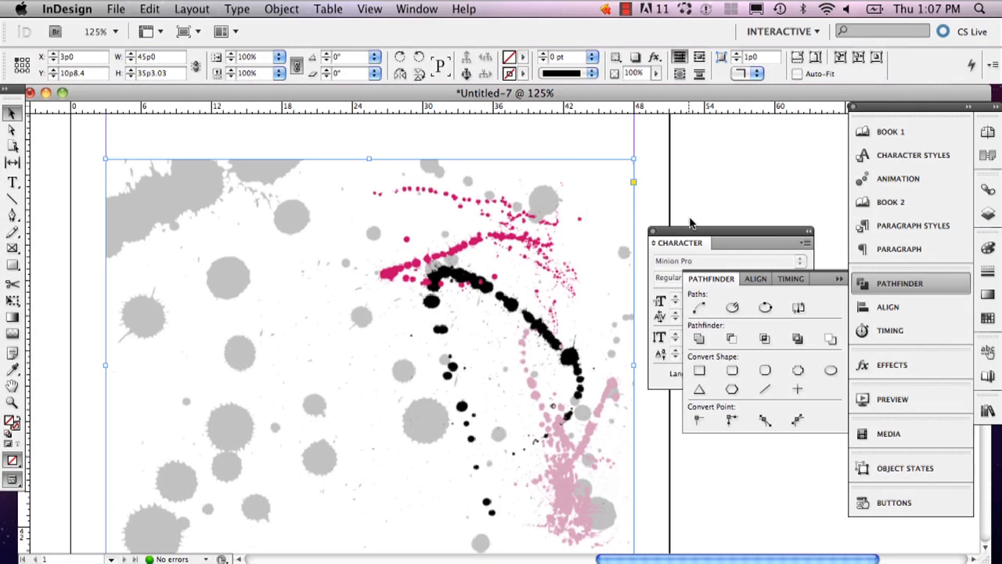